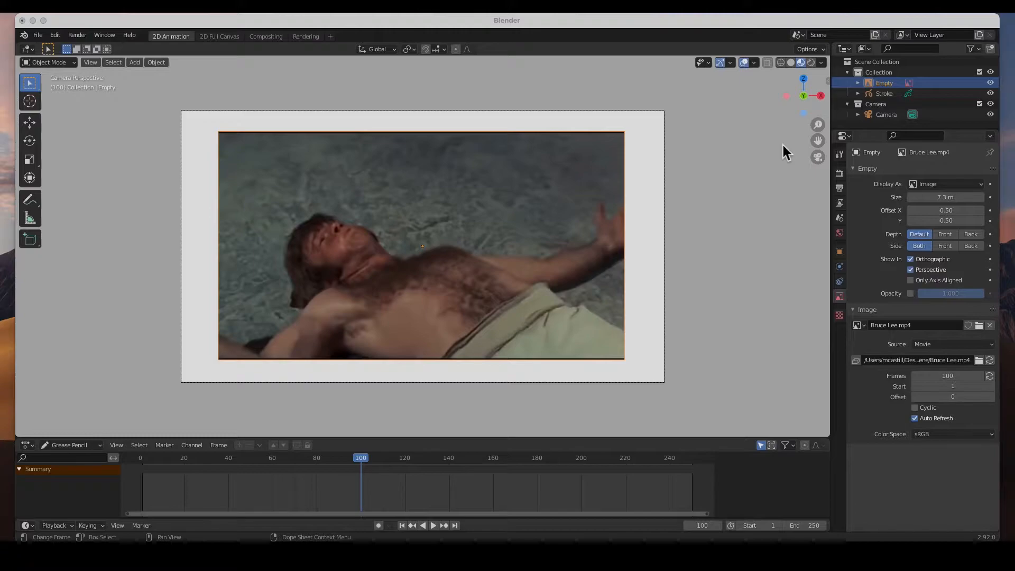
mouse_move(314, 269)
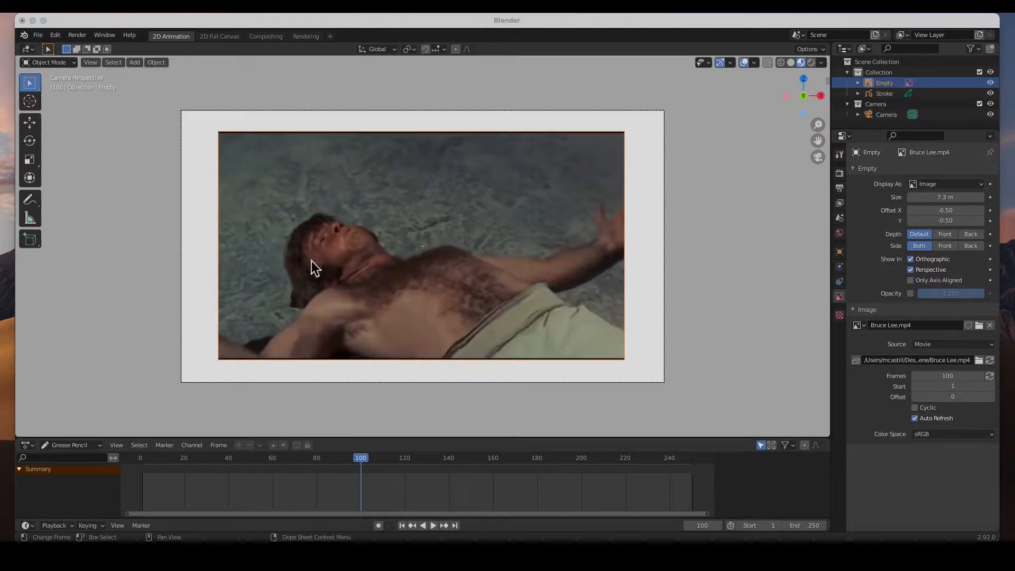
mouse_move(350, 314)
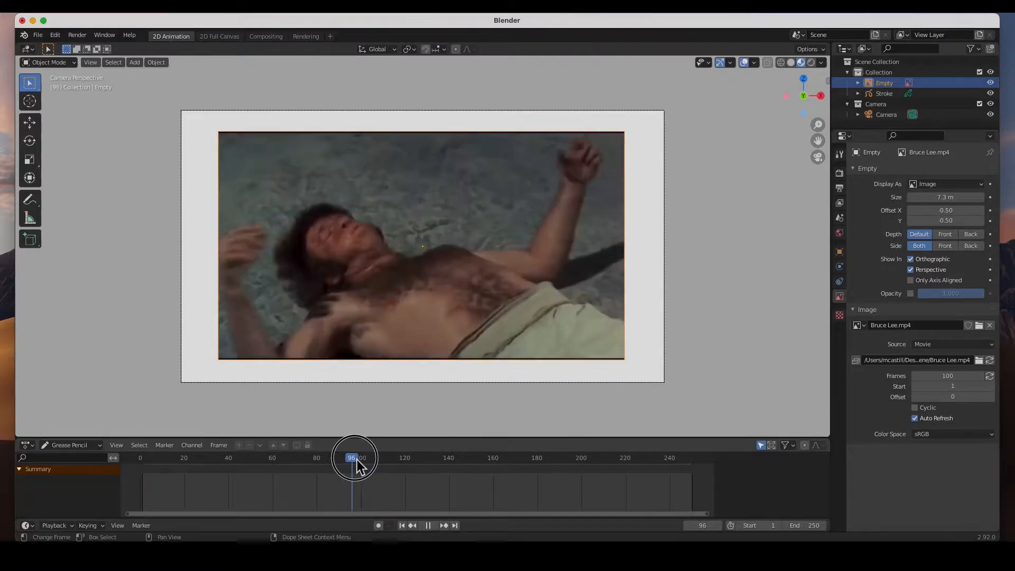
- Scrub past frame 100 to confirm the clip freezes, then edit the movie's Frames value
left_click_drag(352, 457, 412, 458)
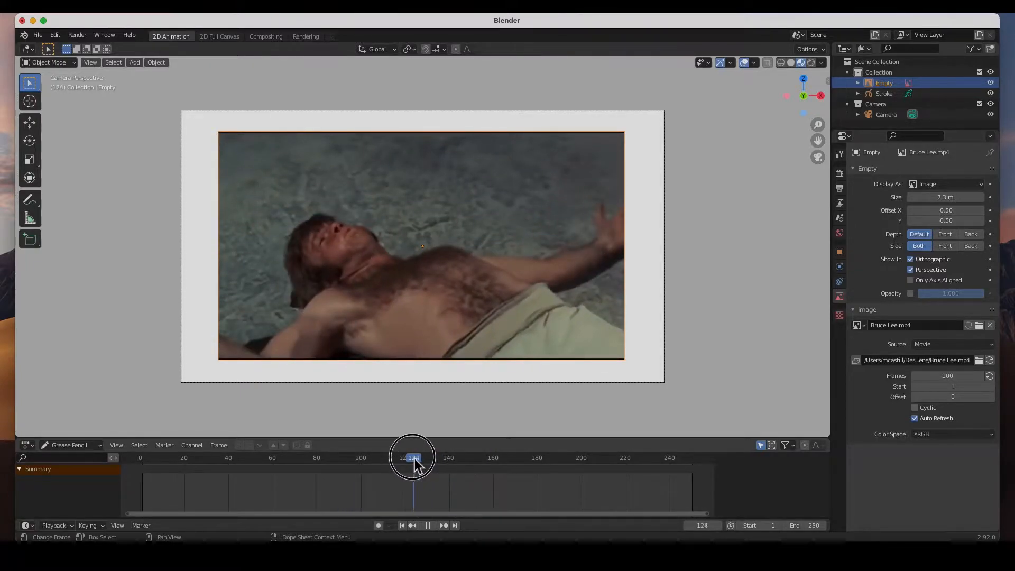
left_click_drag(413, 458, 374, 457)
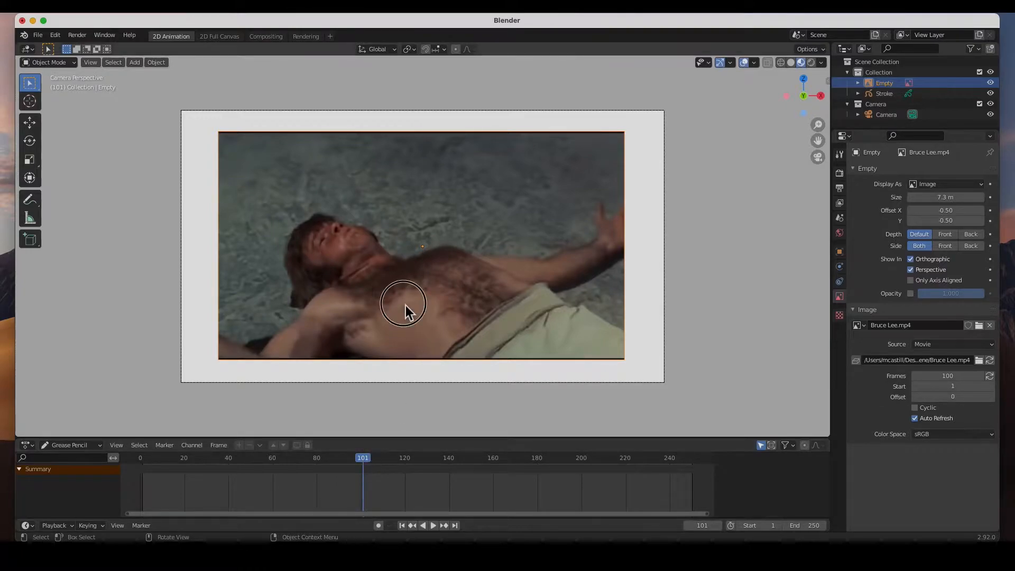
mouse_move(287, 213)
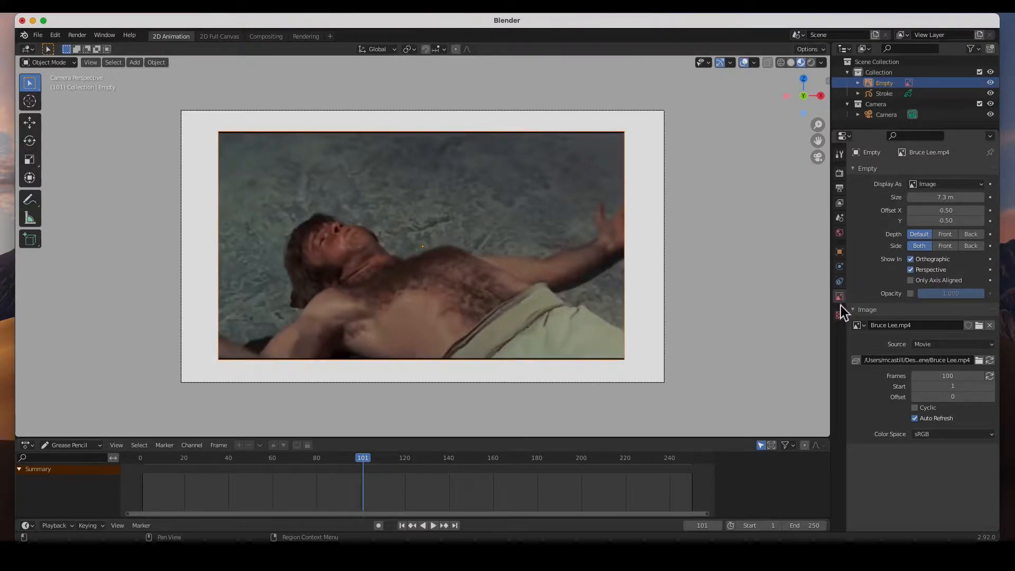
mouse_move(840, 296)
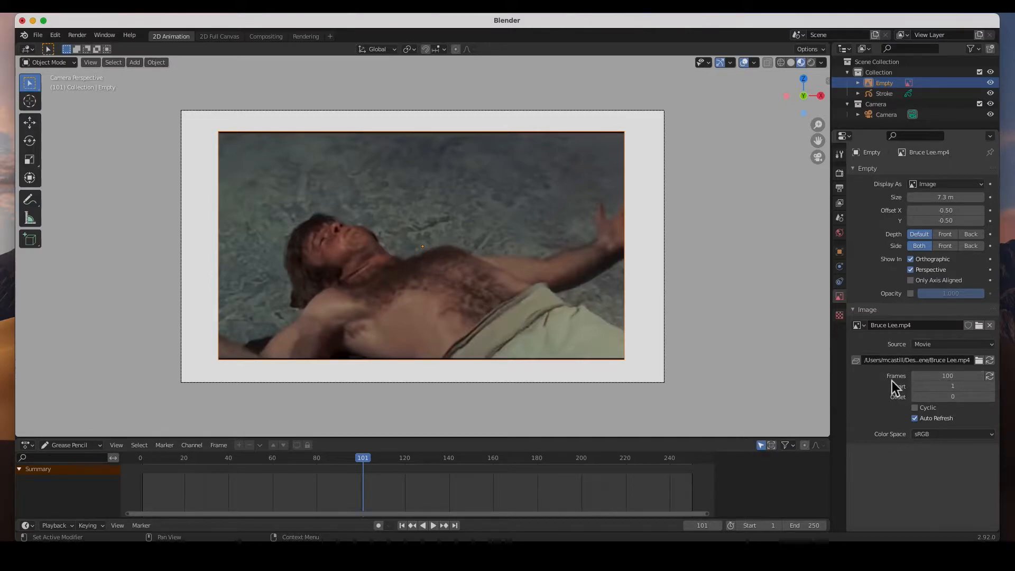
mouse_move(945, 376)
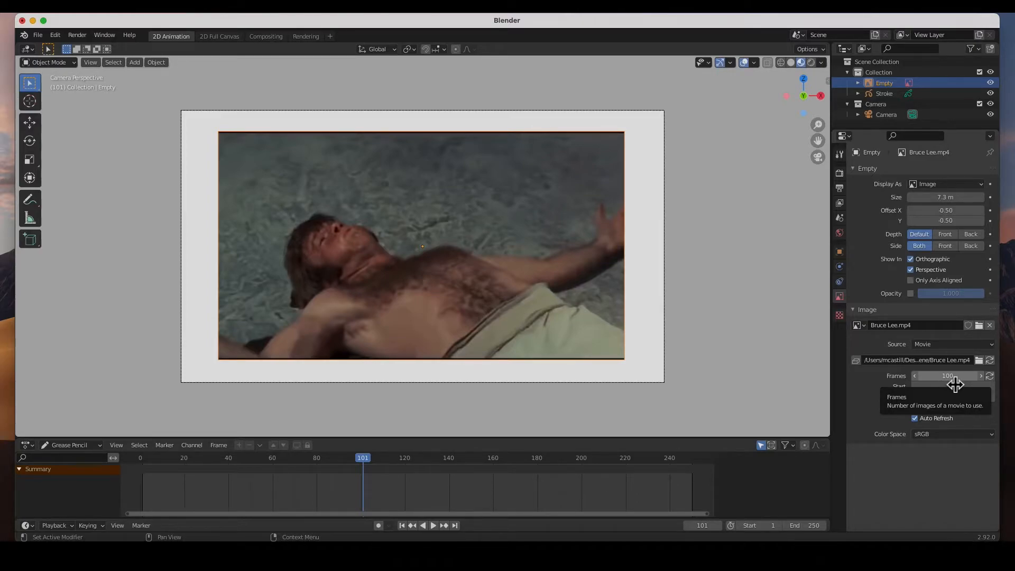
left_click(947, 376)
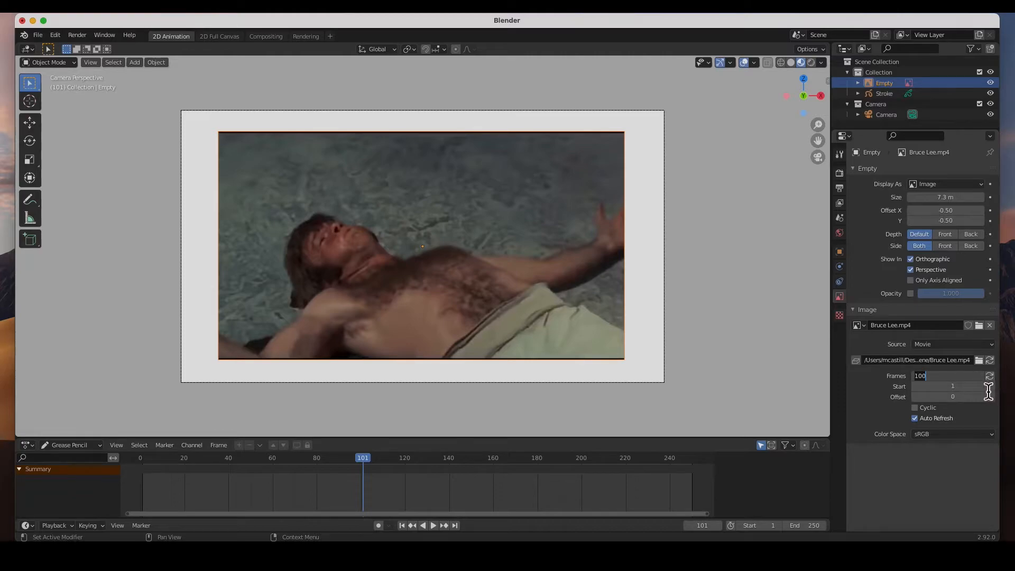
mouse_move(452, 324)
type("250")
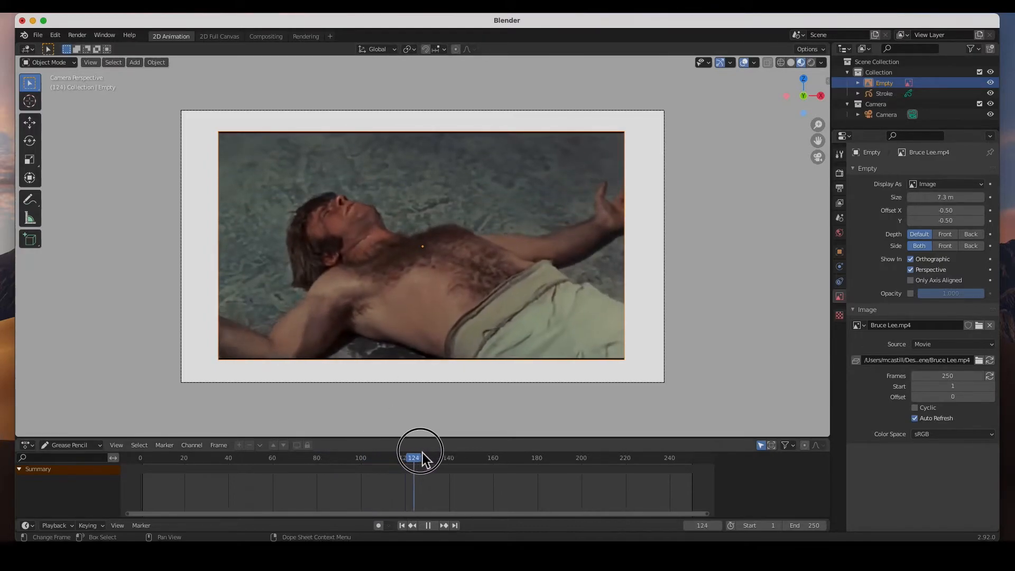
- Scrub the playhead from about frame 124 to 237, confirming the clip plays past 100
left_click_drag(419, 450, 680, 450)
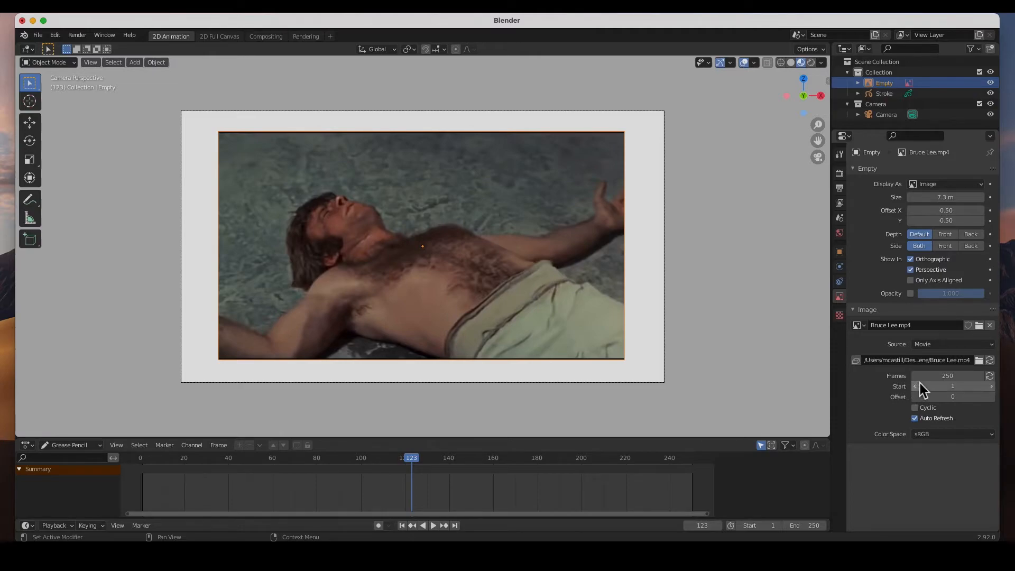
mouse_move(945, 375)
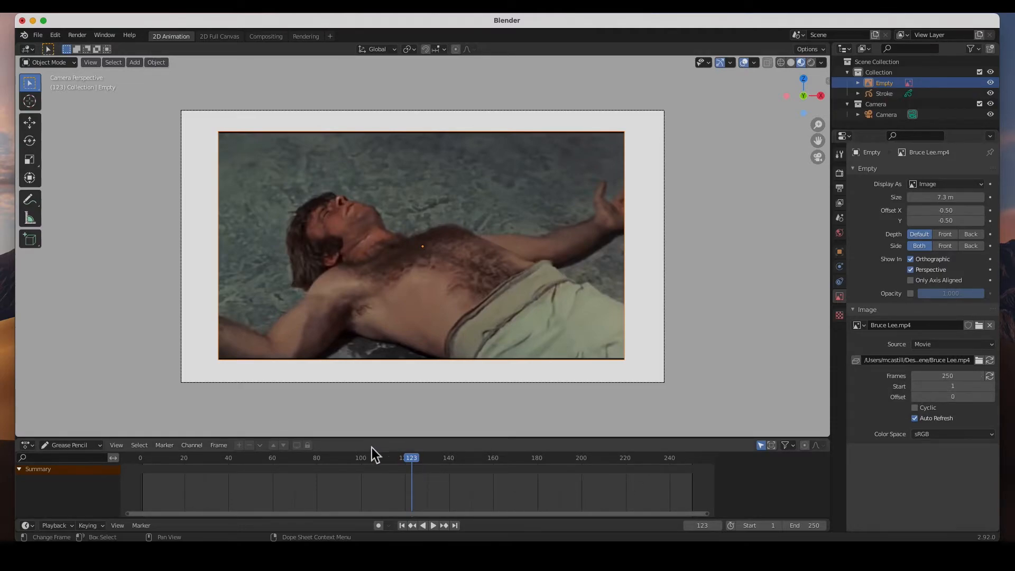
mouse_move(409, 443)
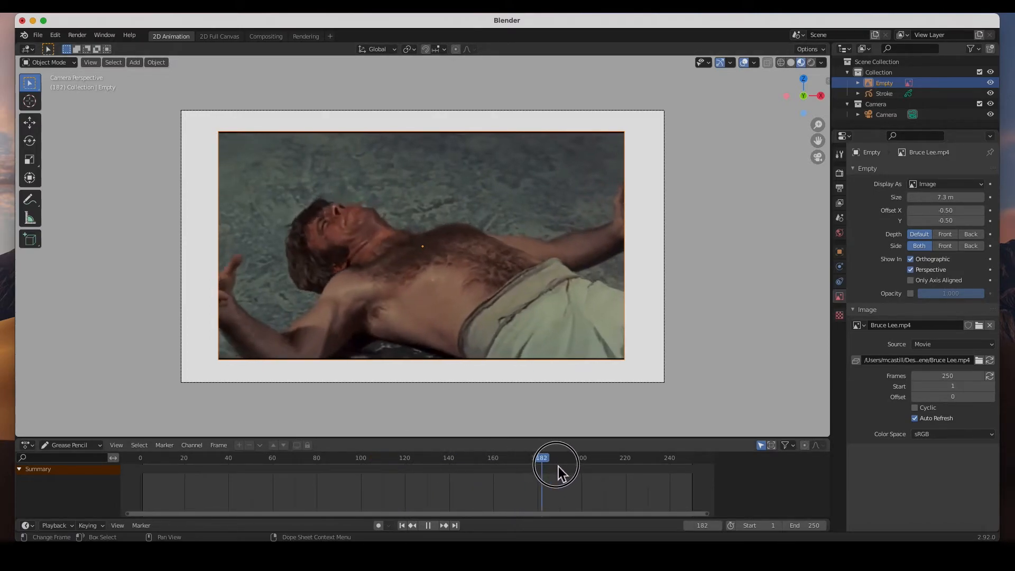
left_click_drag(556, 463, 663, 463)
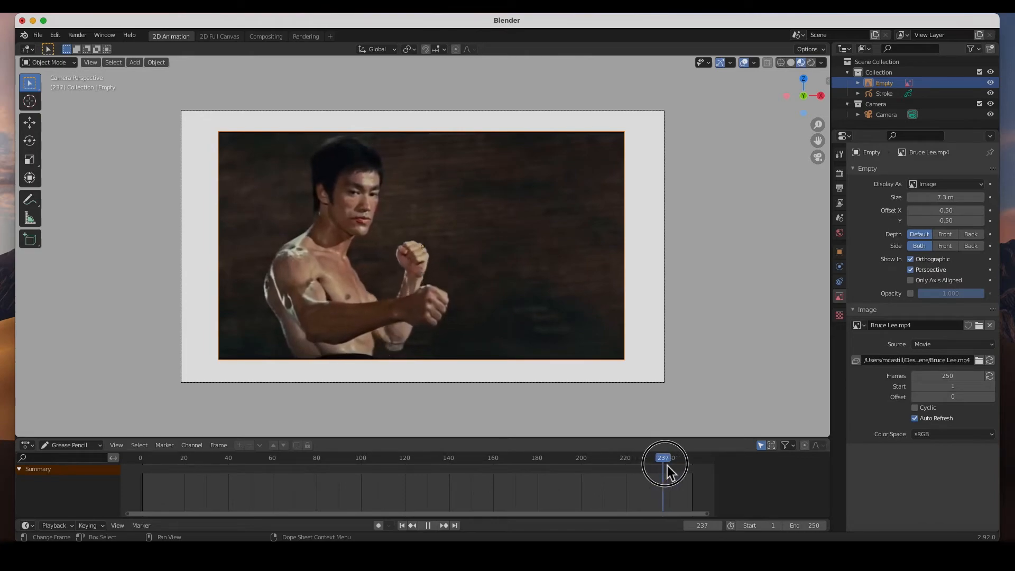
left_click_drag(663, 458, 693, 458)
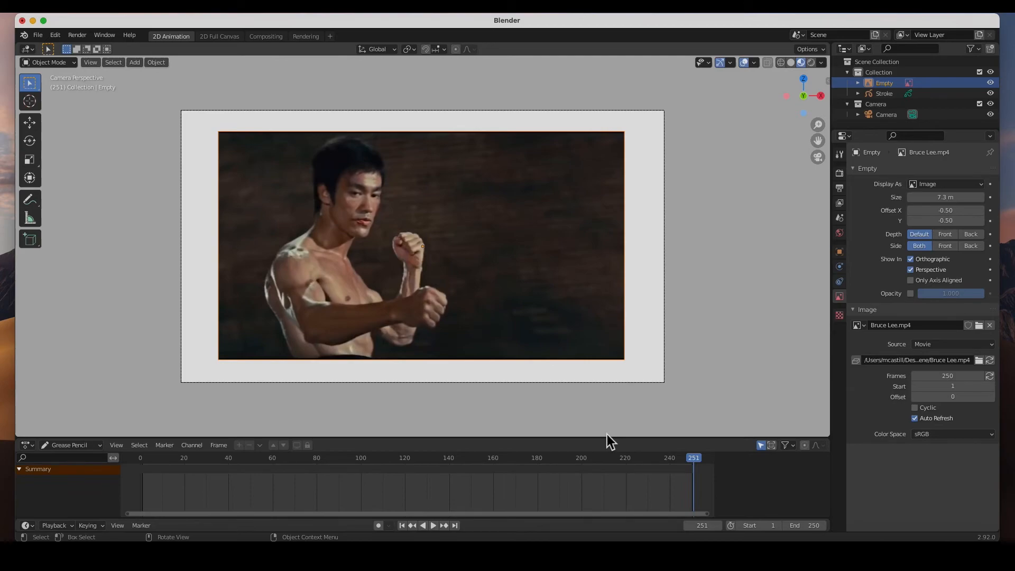
mouse_move(680, 375)
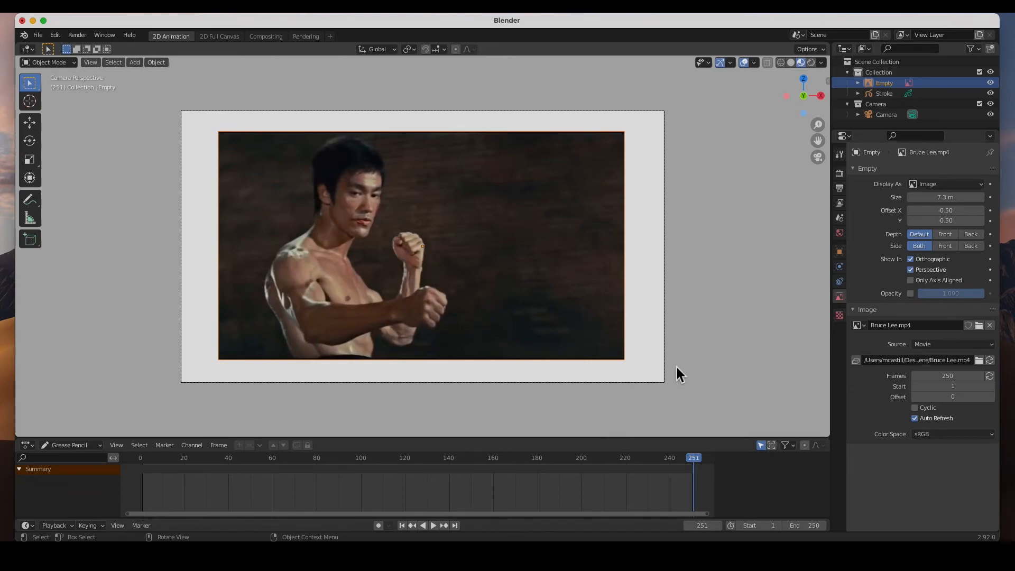